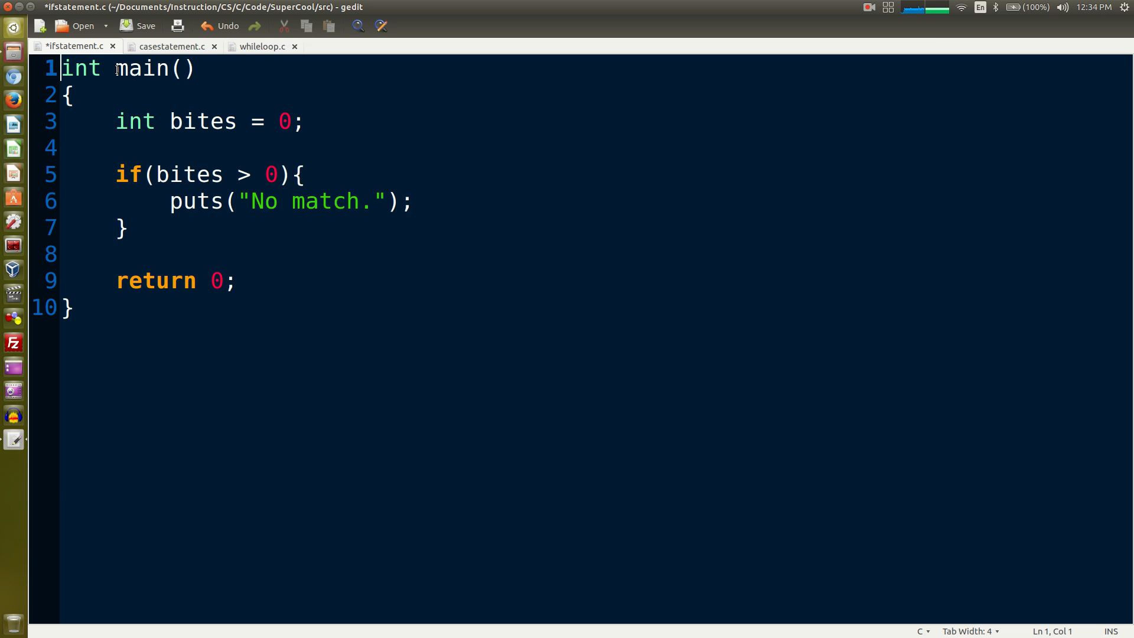
Point out main's braces, its int return type, the return 0 semicolon and the bites declaration
left_click(66, 94)
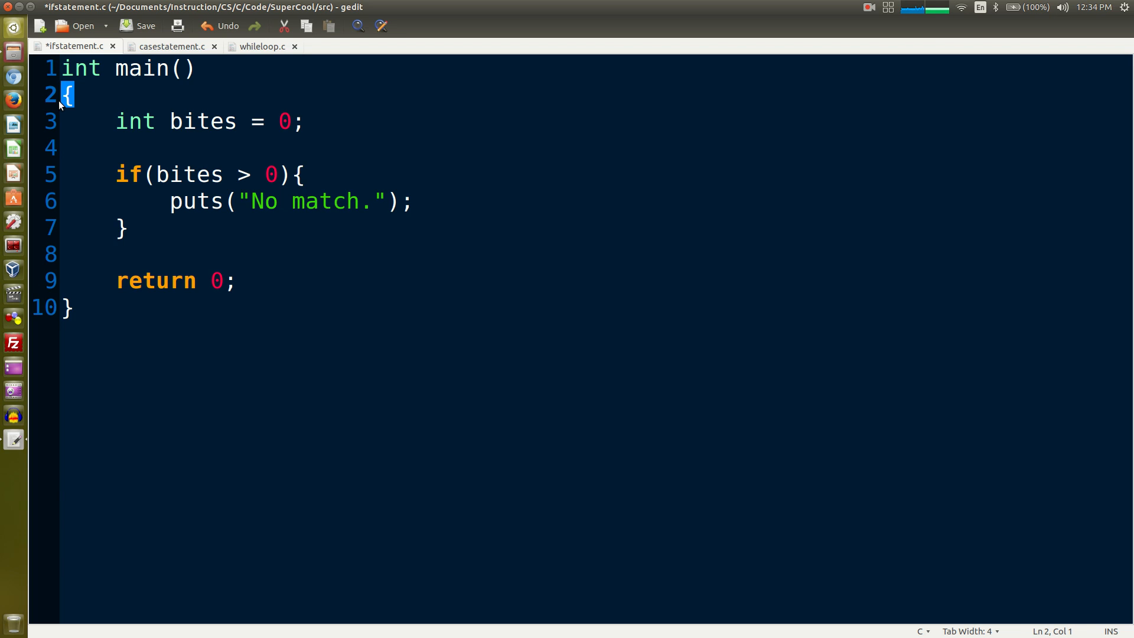
left_click(67, 307)
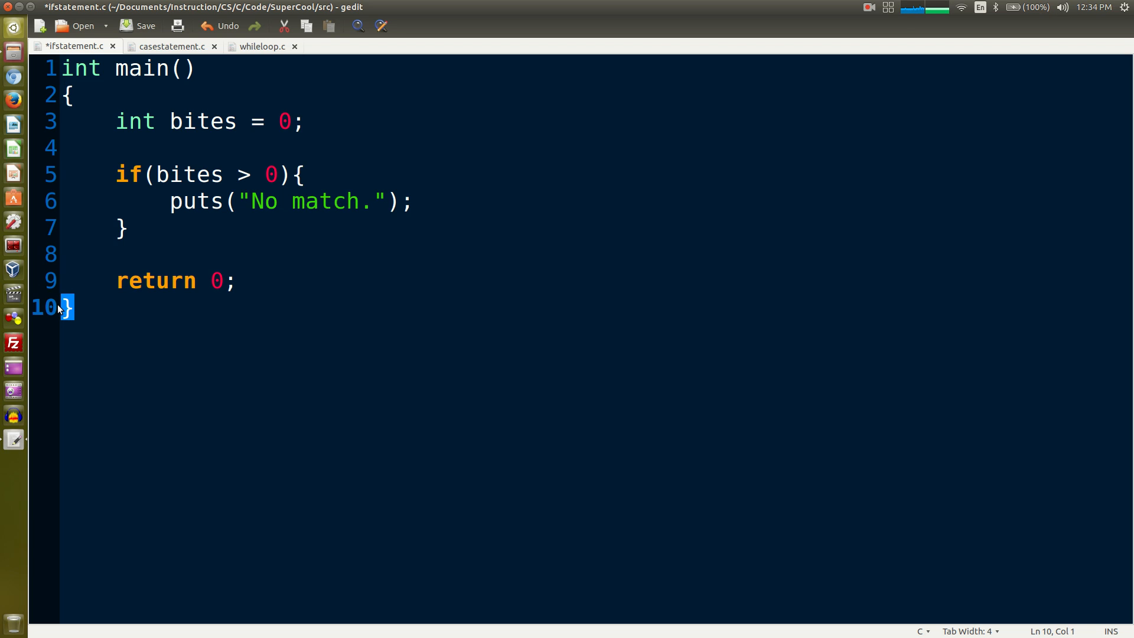
mouse_move(94, 55)
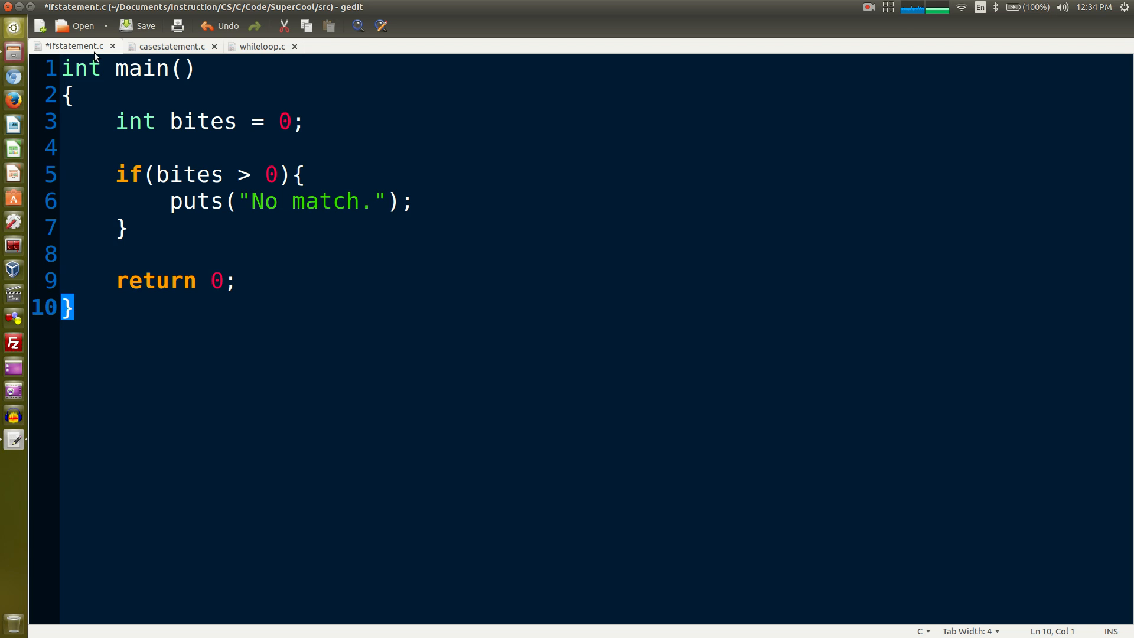
double_click(77, 68)
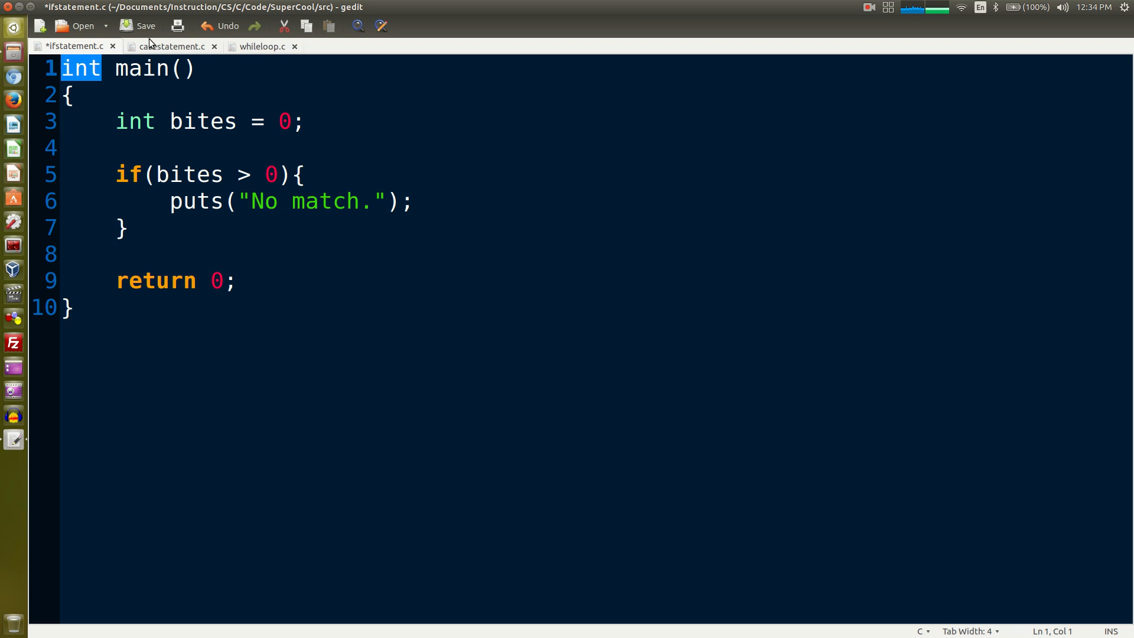
left_click(225, 281)
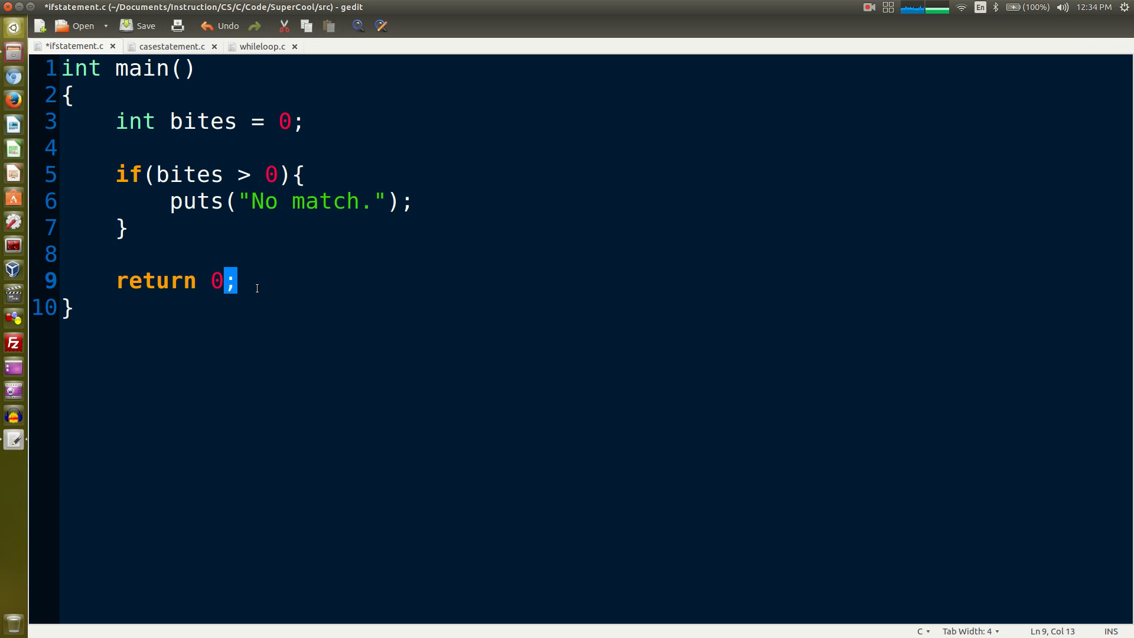
mouse_move(271, 282)
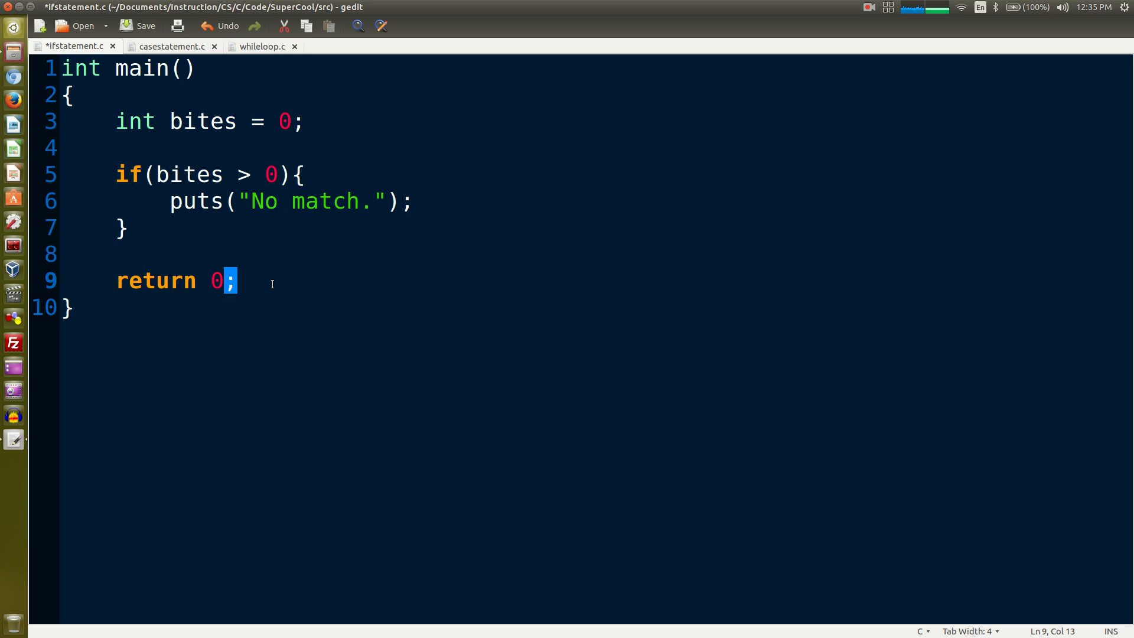
left_click(301, 173)
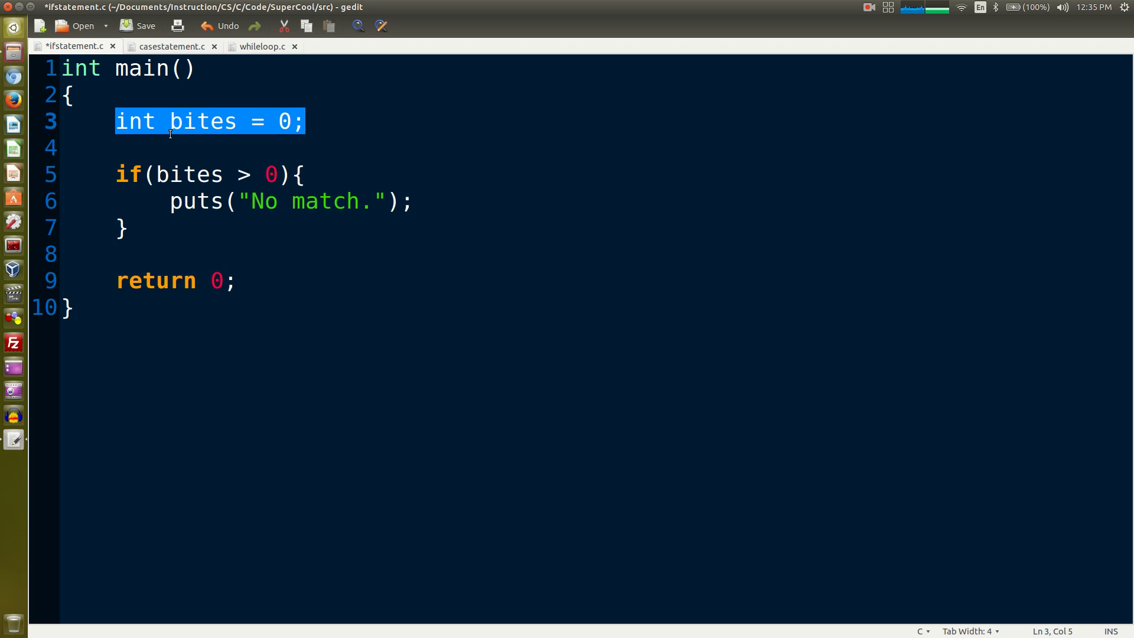
mouse_move(23, 415)
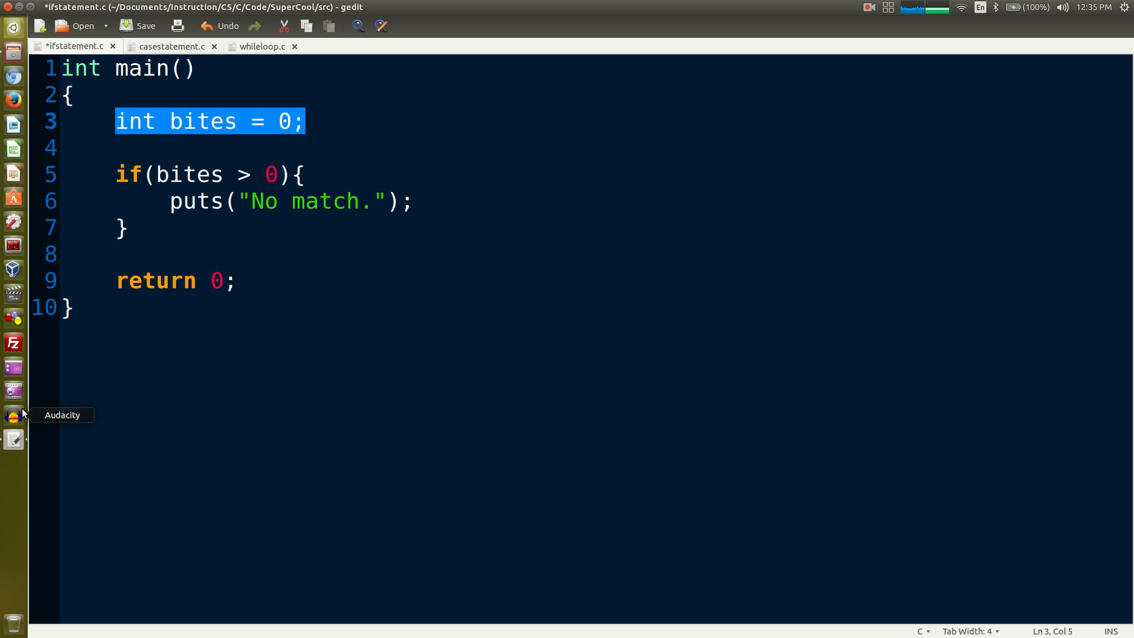
left_click(867, 8)
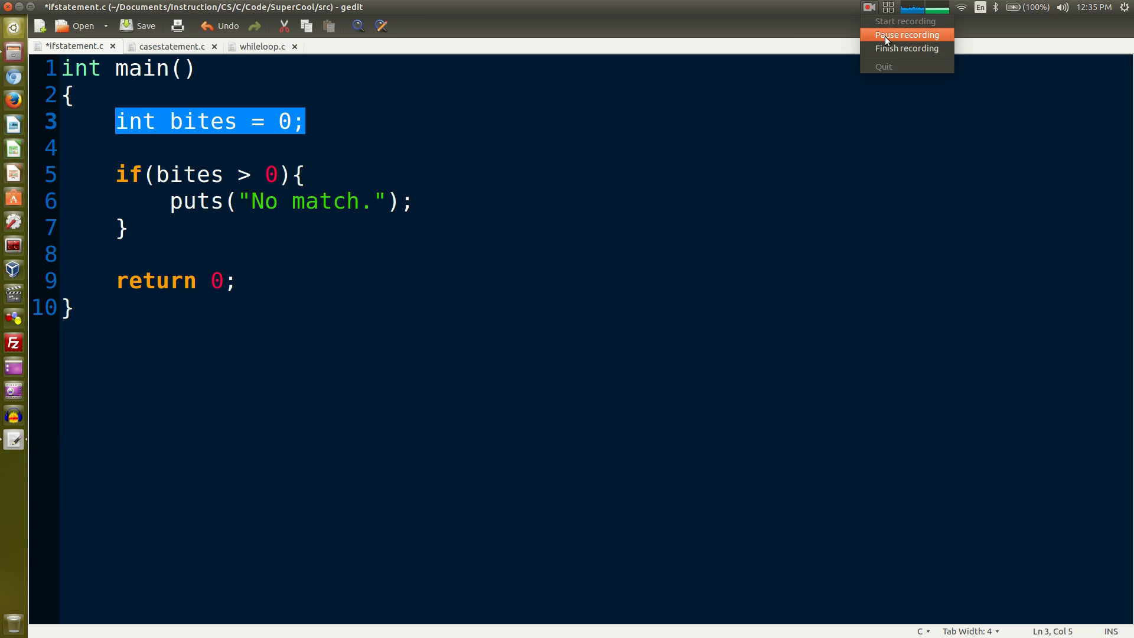
left_click(903, 34)
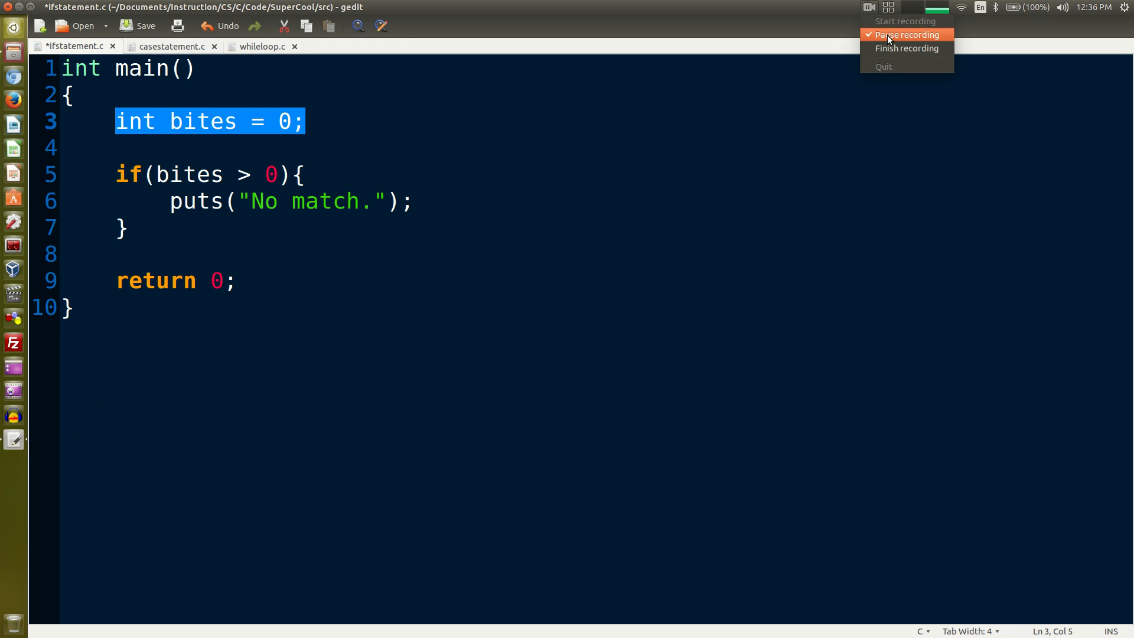
left_click(903, 34)
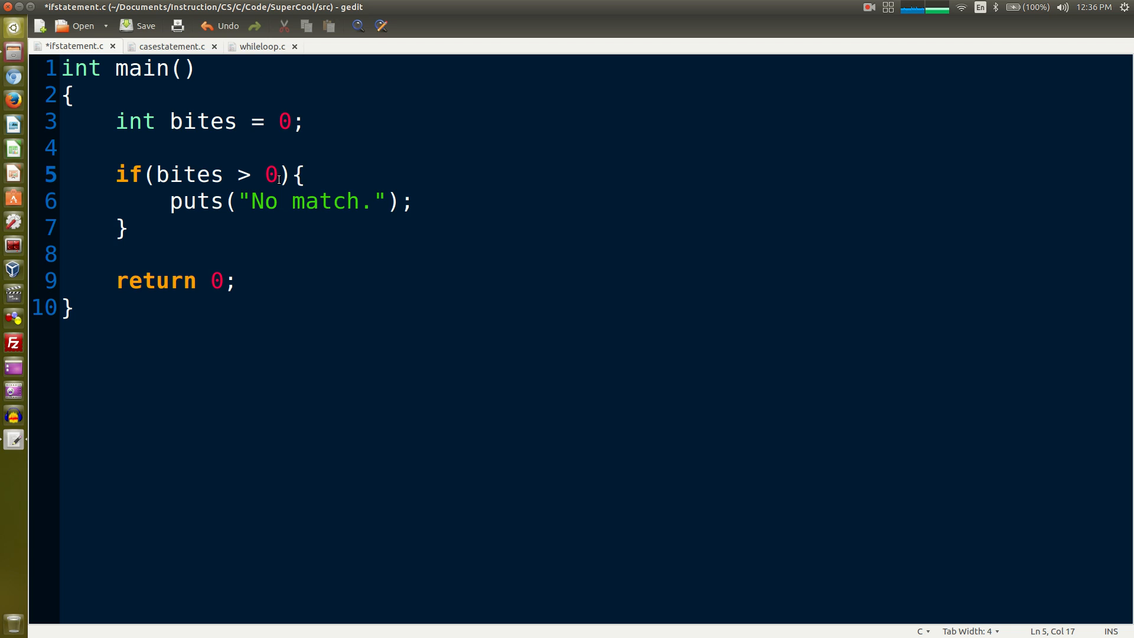
Highlight the bites > 0 condition and its No match. line, then add else{ with a closing brace after the if block
left_click_drag(155, 175, 277, 175)
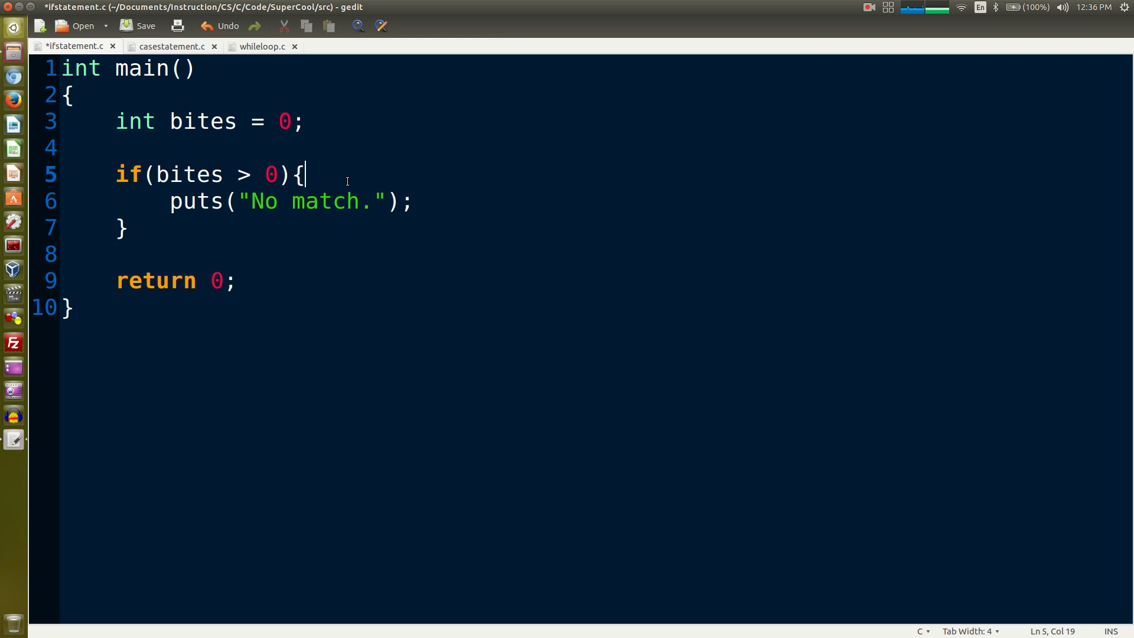
left_click(136, 229)
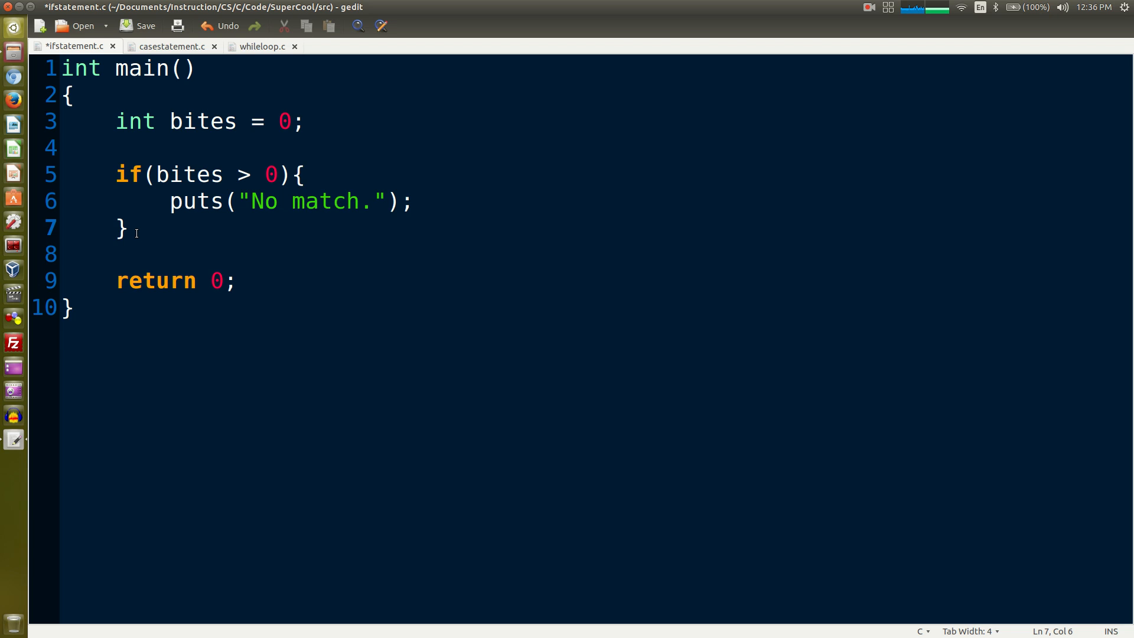
left_click_drag(225, 200, 414, 201)
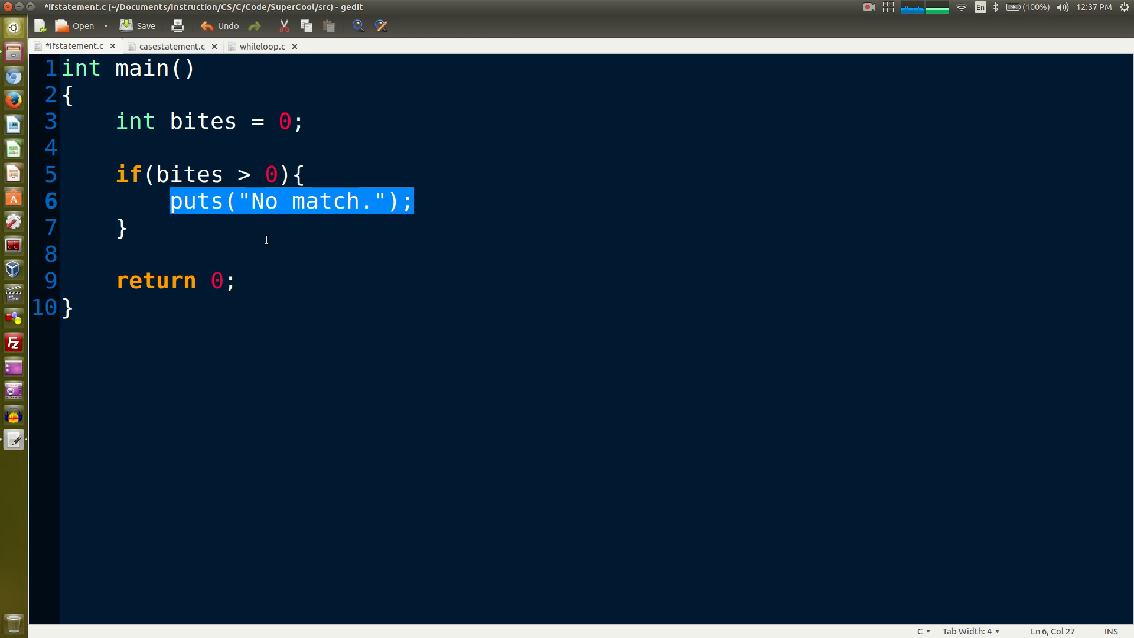
mouse_move(128, 248)
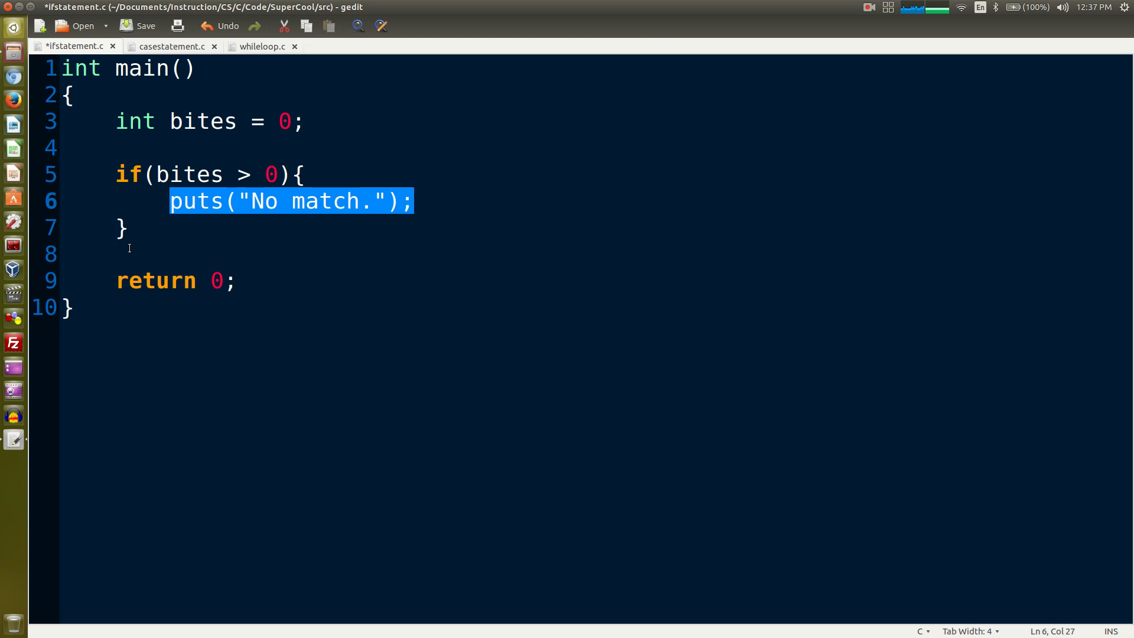
type("else{")
type("}")
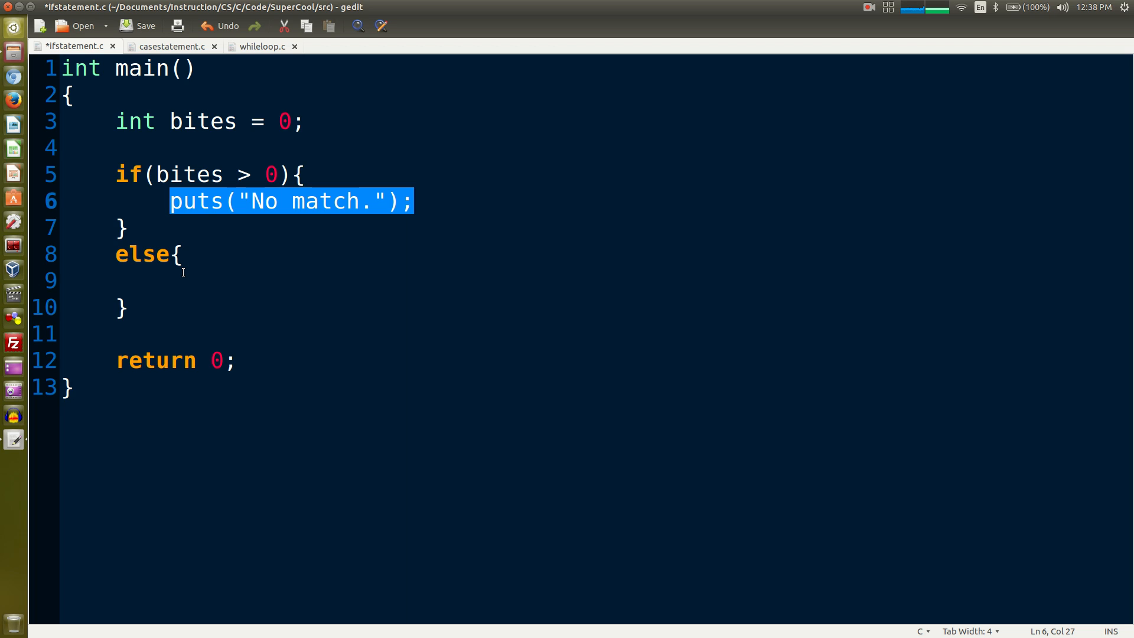
Add puts("Match."); inside the else block
type("puts(\"Match.\");")
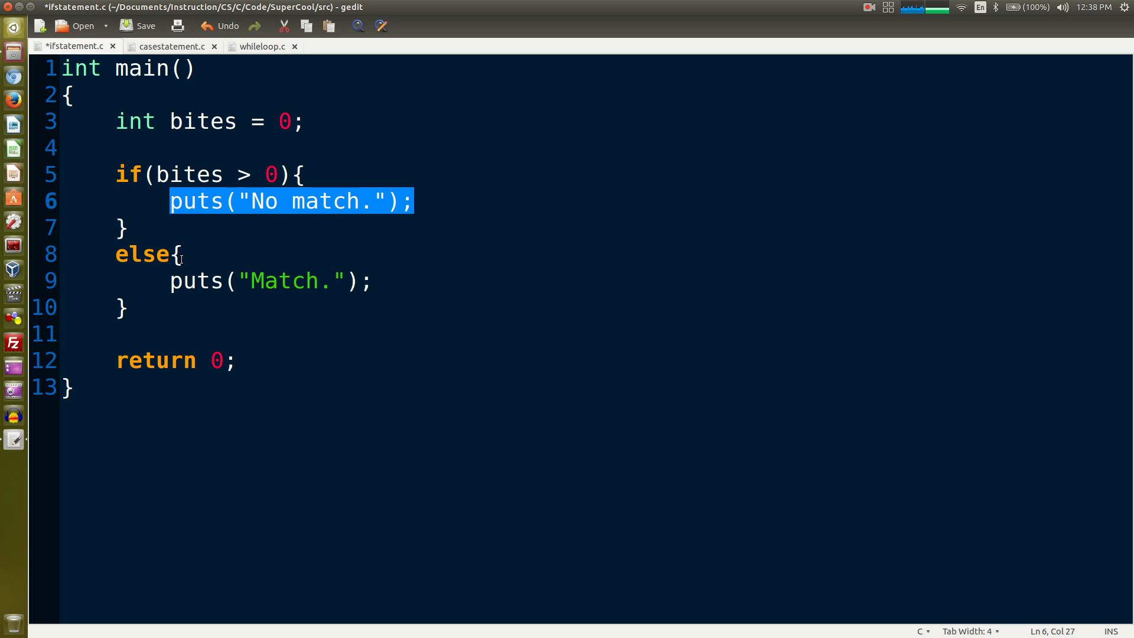